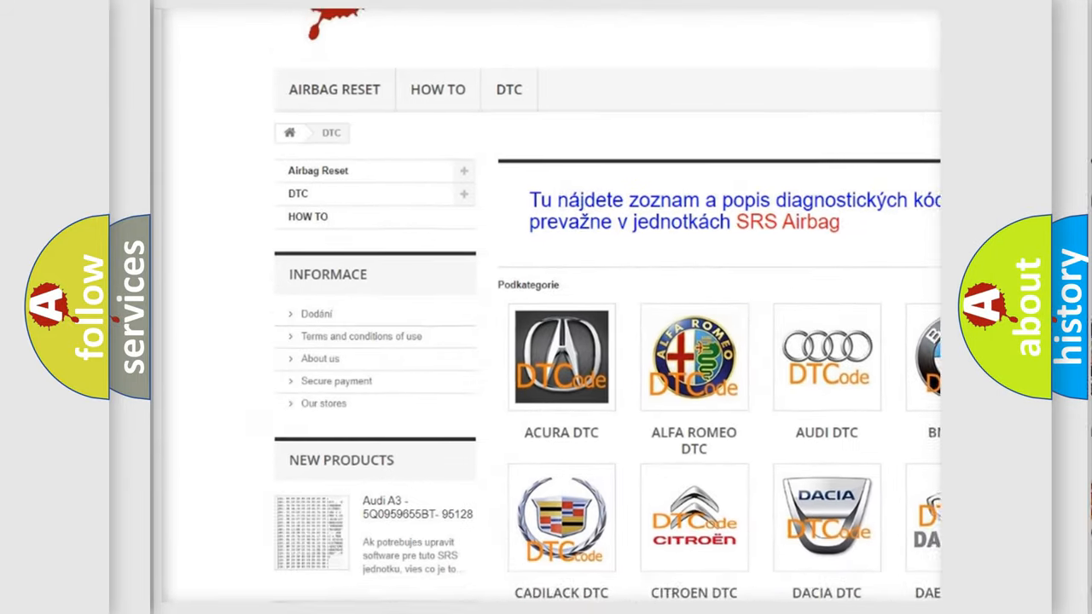
scroll(down, 3)
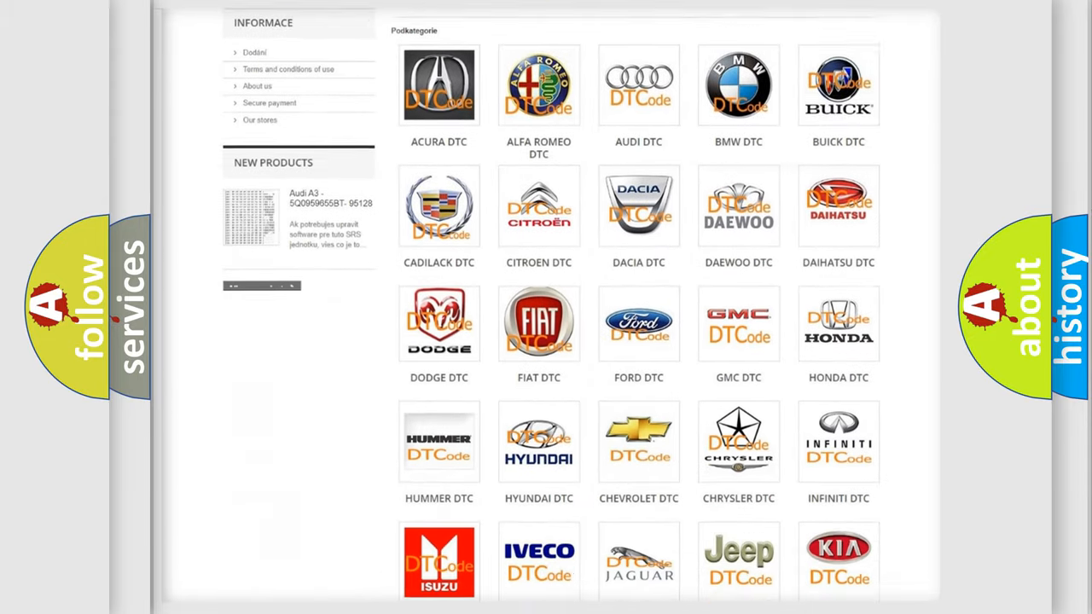
scroll(down, 3)
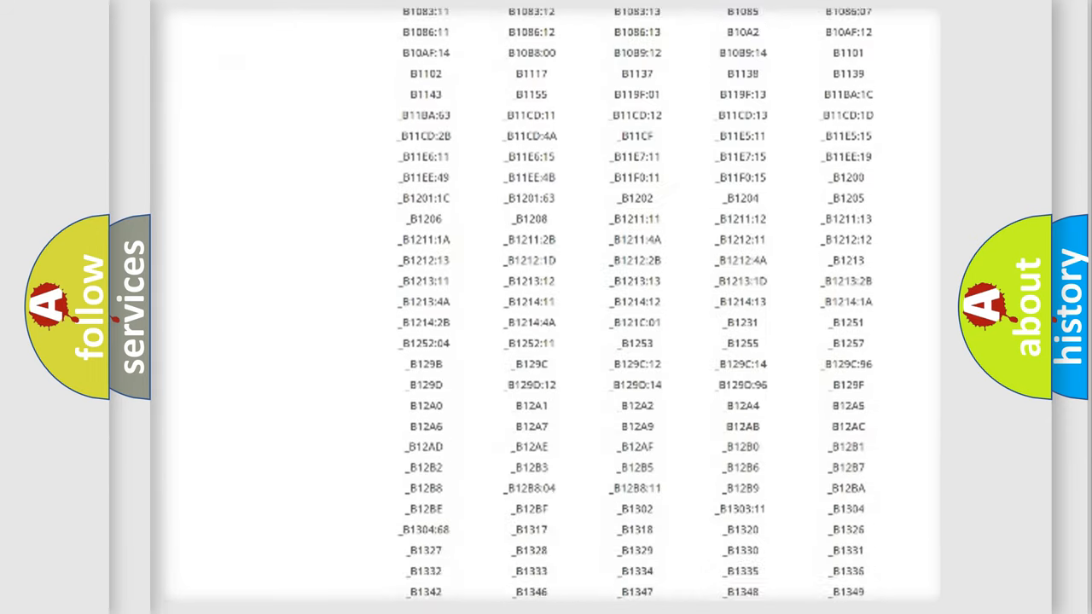
scroll(down, 3)
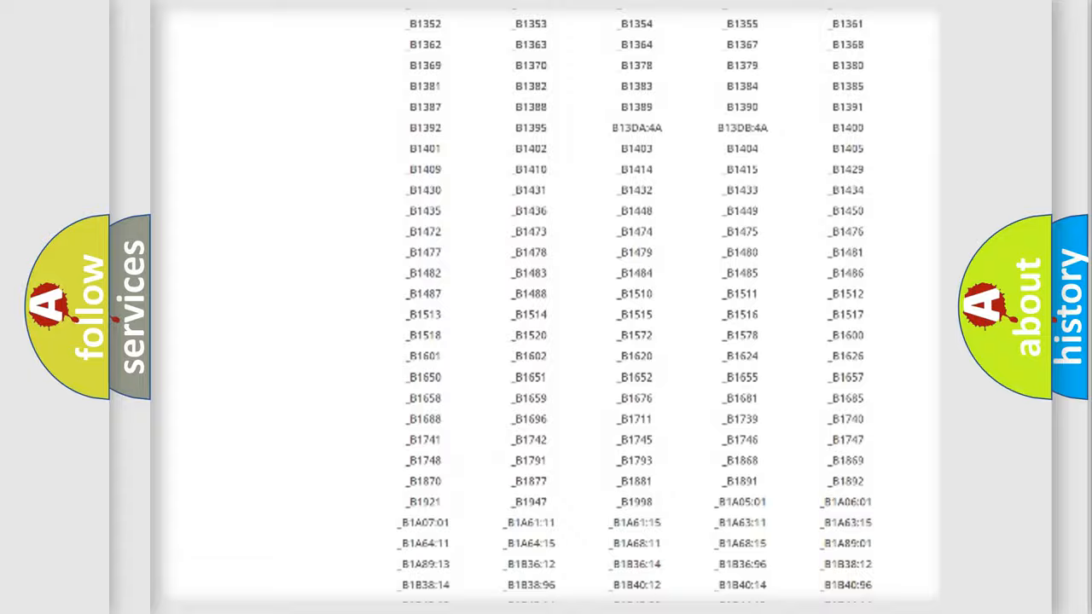